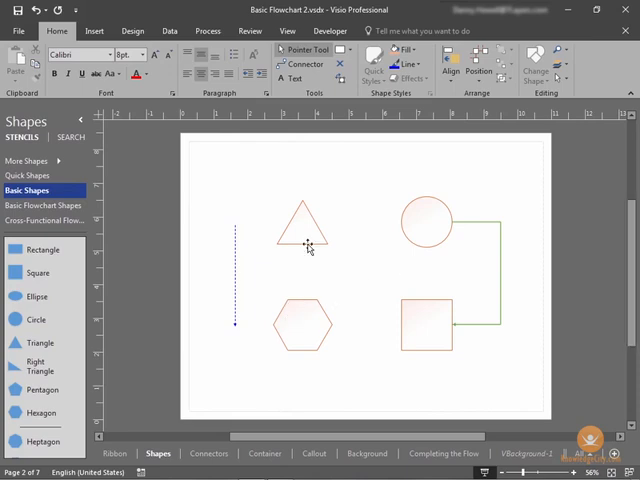
- Select the circle and then the square on the page to show they are shapes
{"action": "left_click", "coordinate": [304, 240]}
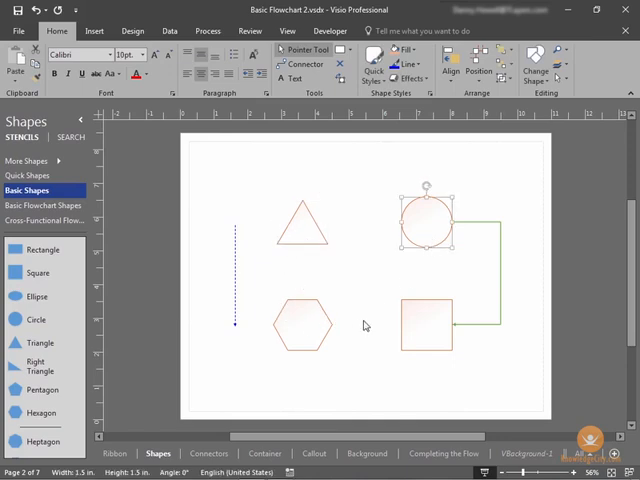
{"action": "left_click", "coordinate": [302, 324]}
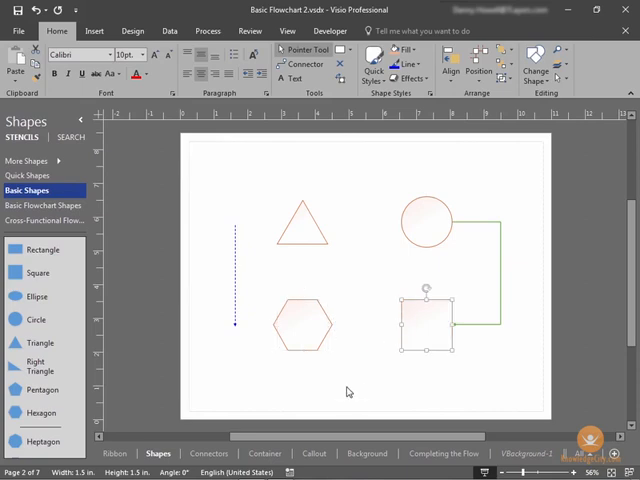
{"action": "mouse_move", "coordinate": [352, 376]}
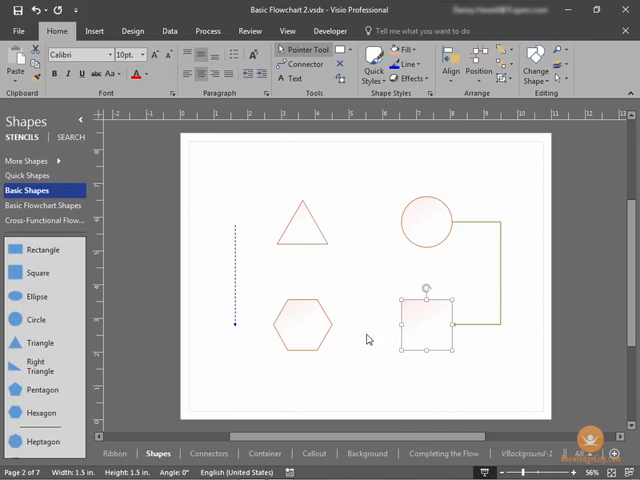
{"action": "mouse_move", "coordinate": [378, 332]}
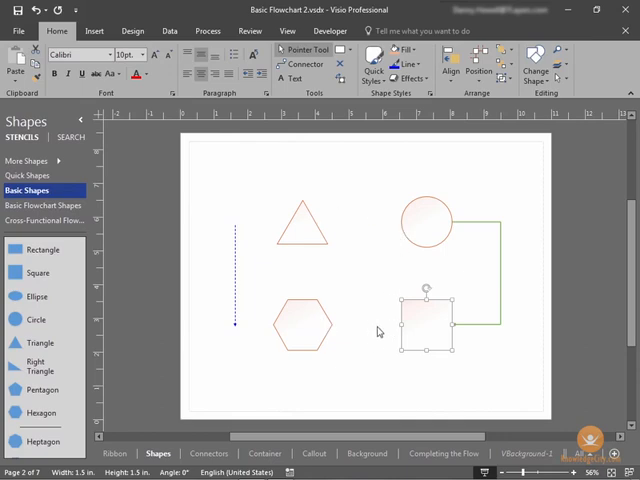
{"action": "mouse_move", "coordinate": [380, 352]}
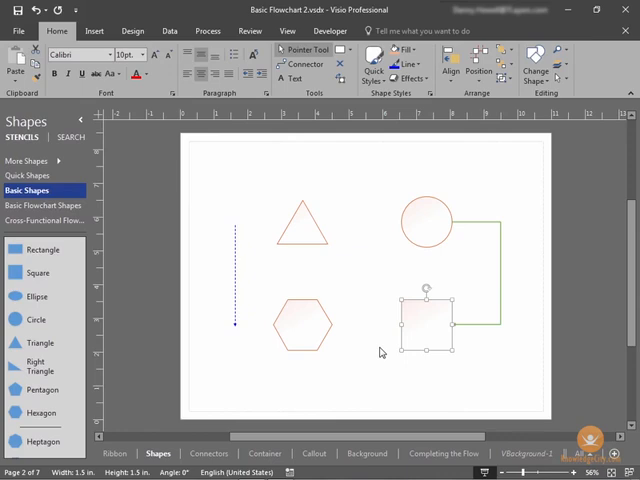
{"action": "mouse_move", "coordinate": [364, 332]}
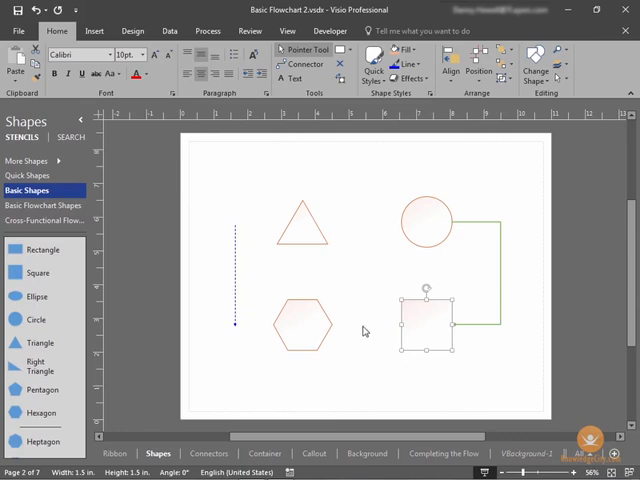
{"action": "mouse_move", "coordinate": [360, 310]}
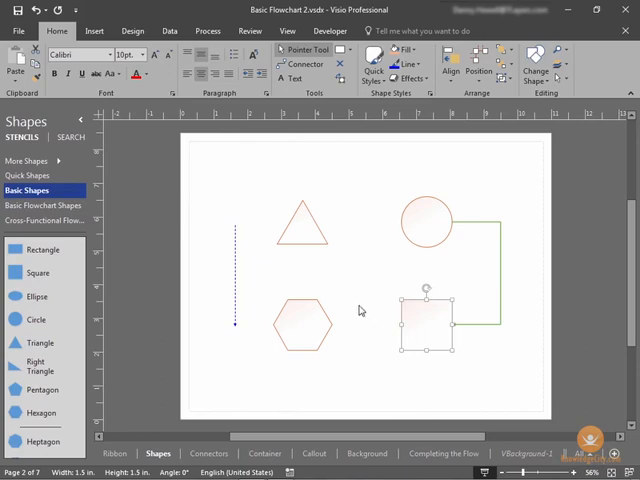
{"action": "mouse_move", "coordinate": [372, 292]}
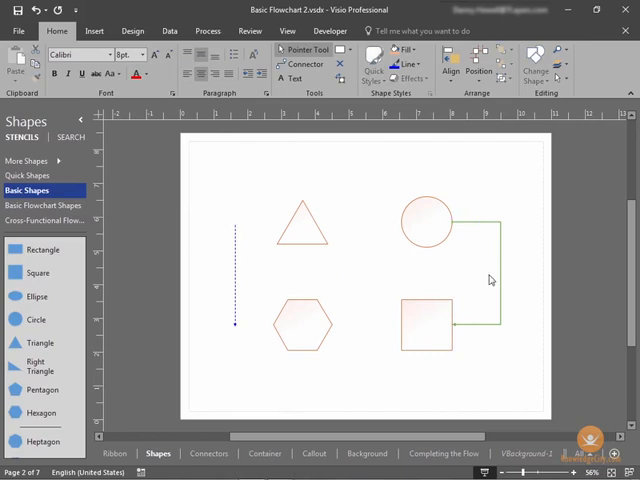
{"action": "mouse_move", "coordinate": [456, 216]}
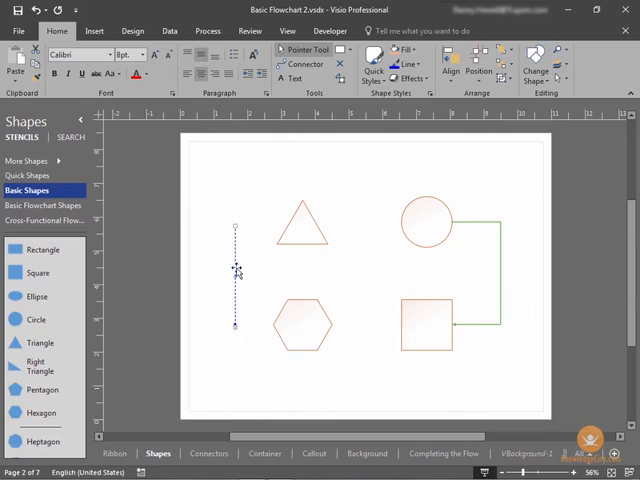
{"action": "mouse_move", "coordinate": [494, 272]}
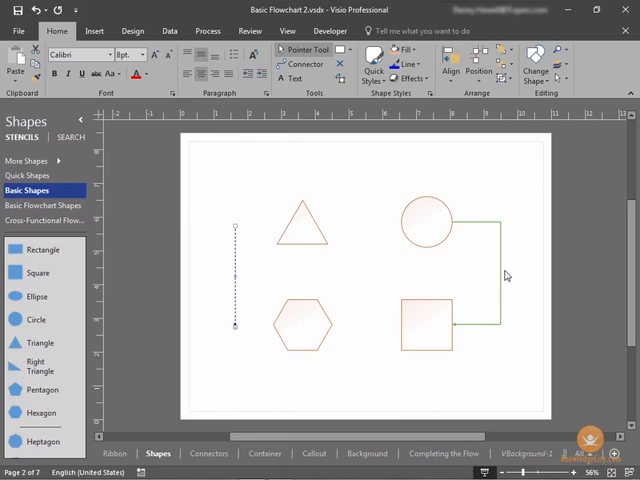
{"action": "mouse_move", "coordinate": [504, 272]}
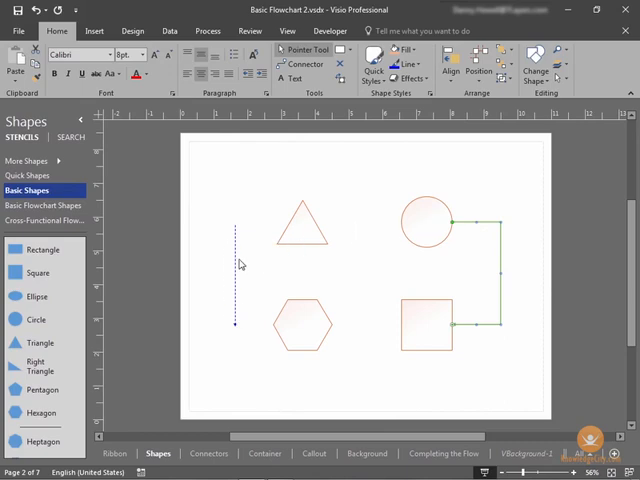
{"action": "mouse_move", "coordinate": [244, 208]}
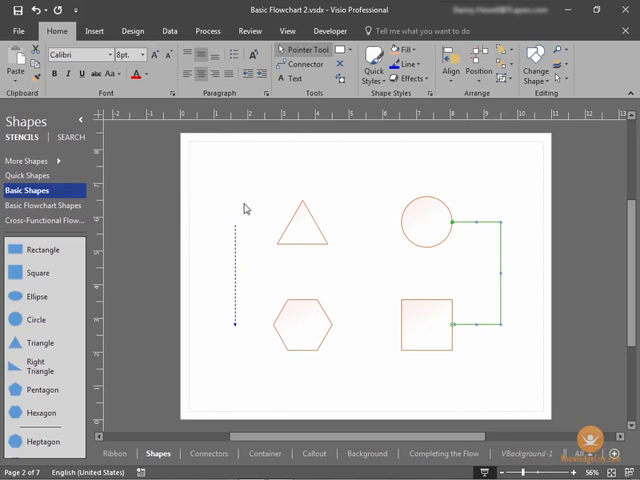
{"action": "mouse_move", "coordinate": [252, 228]}
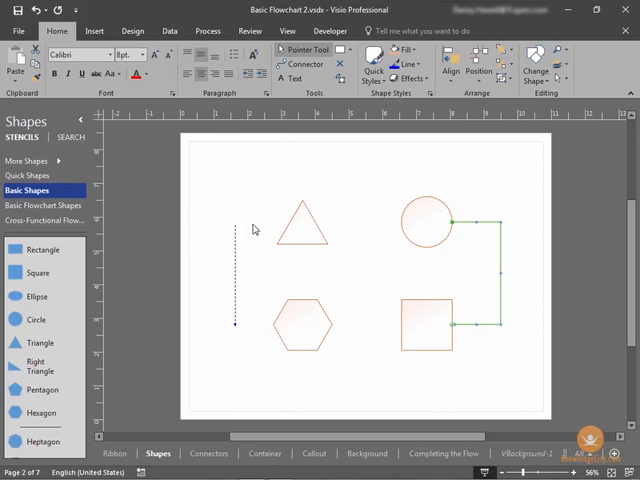
{"action": "mouse_move", "coordinate": [488, 258]}
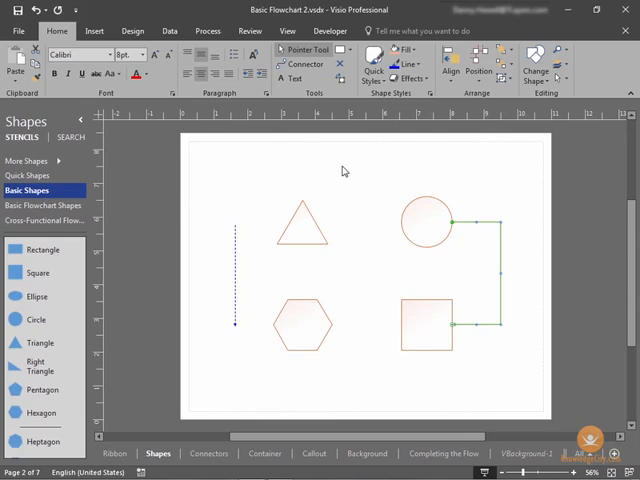
- Switch from Quick Shapes to the Basic Flowchart Shapes stencil and browse Process, Decision and the other shapes
{"action": "left_click", "coordinate": [28, 176]}
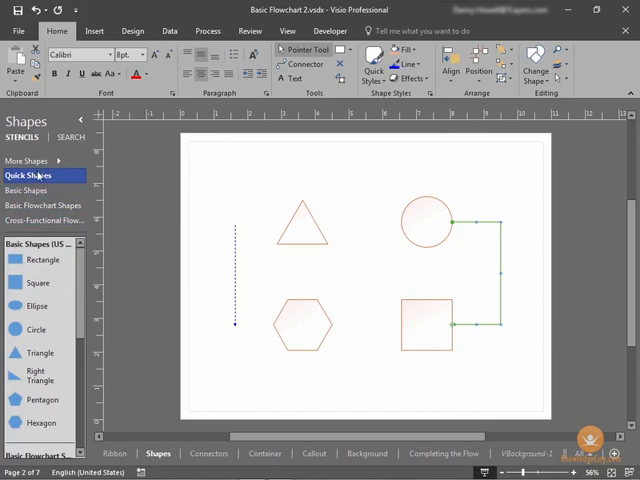
{"action": "left_click", "coordinate": [44, 204]}
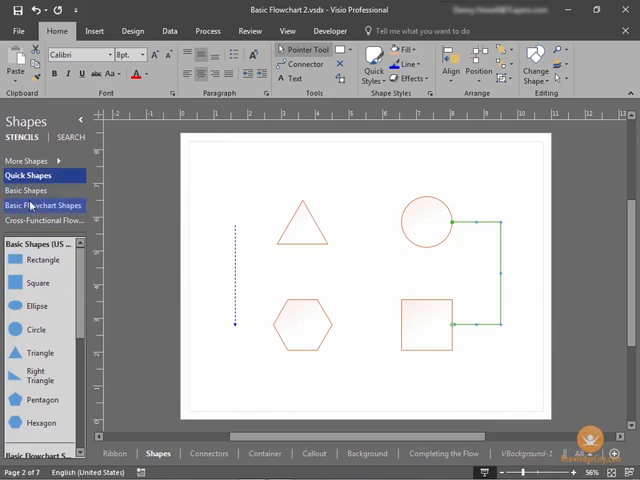
{"action": "left_click", "coordinate": [44, 204]}
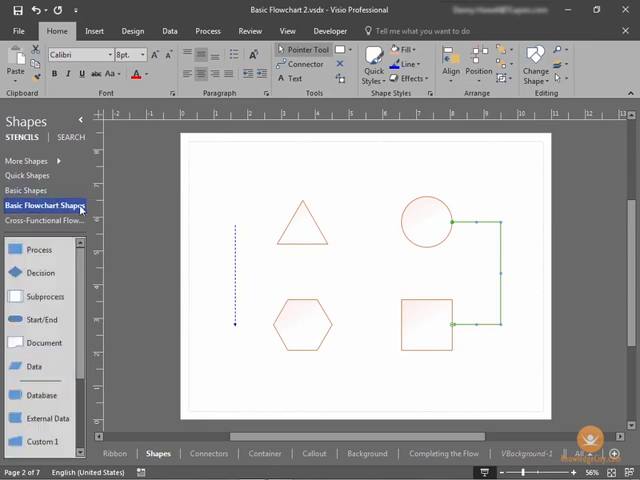
{"action": "scroll", "scroll_direction": "down", "scroll_amount": 3}
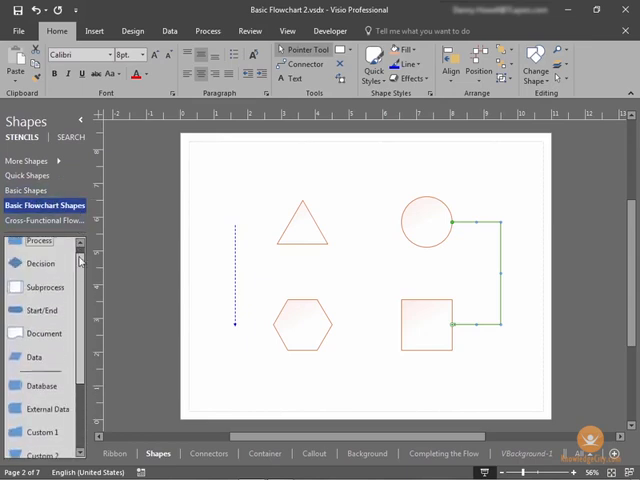
{"action": "scroll", "scroll_direction": "down", "scroll_amount": 3}
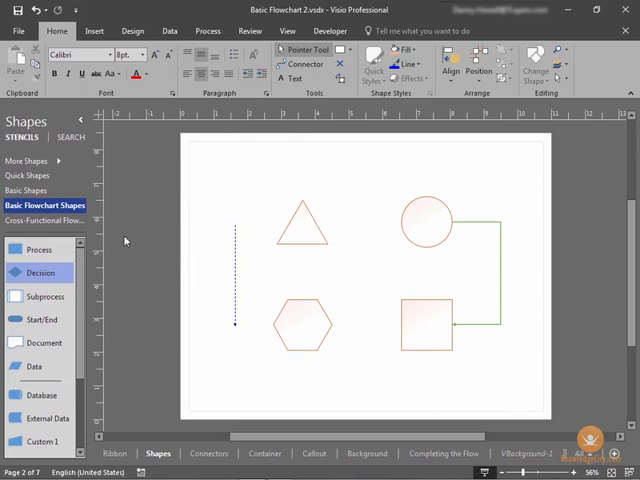
{"action": "mouse_move", "coordinate": [118, 244]}
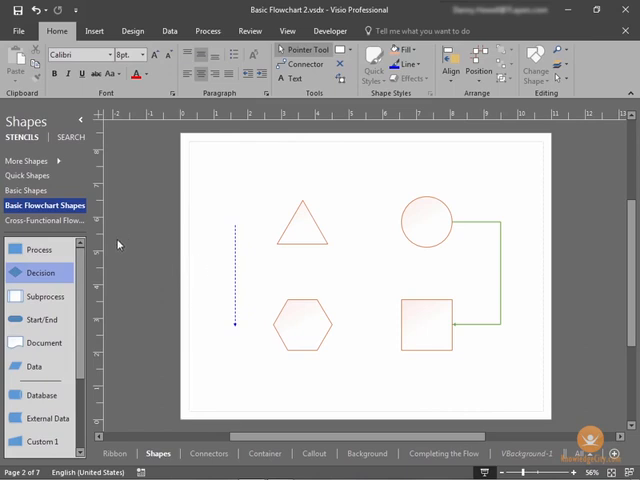
{"action": "mouse_move", "coordinate": [104, 248]}
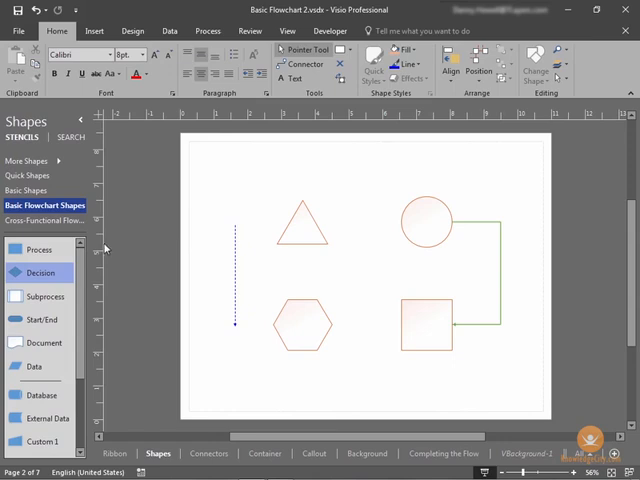
{"action": "mouse_move", "coordinate": [124, 246]}
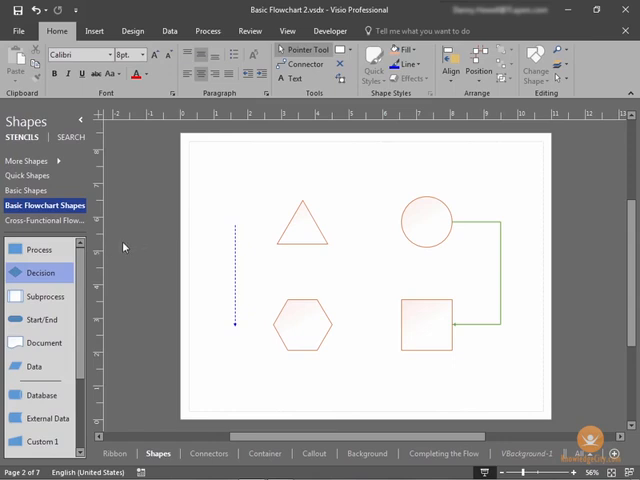
{"action": "mouse_move", "coordinate": [130, 250]}
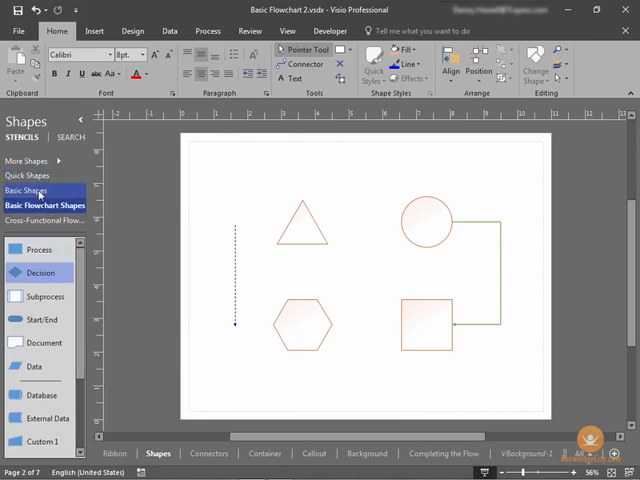
{"action": "mouse_move", "coordinate": [76, 204]}
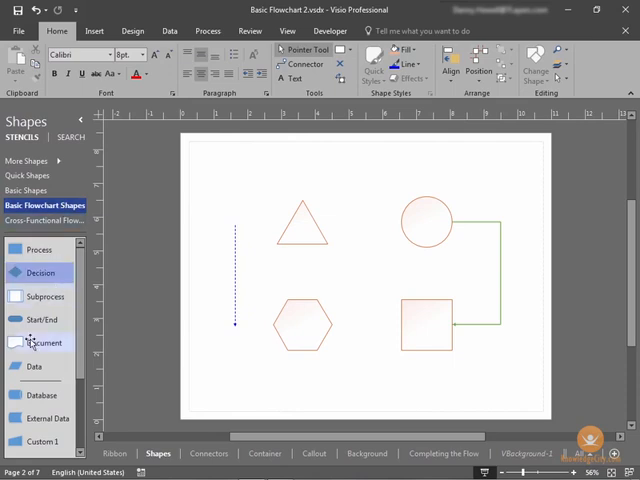
{"action": "mouse_move", "coordinate": [22, 348]}
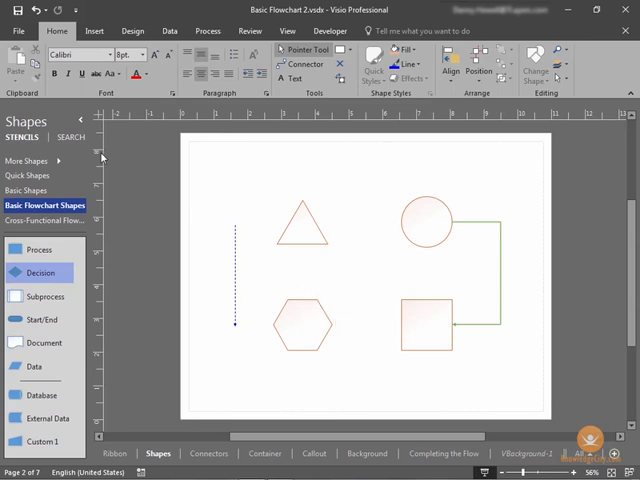
{"action": "mouse_move", "coordinate": [118, 268]}
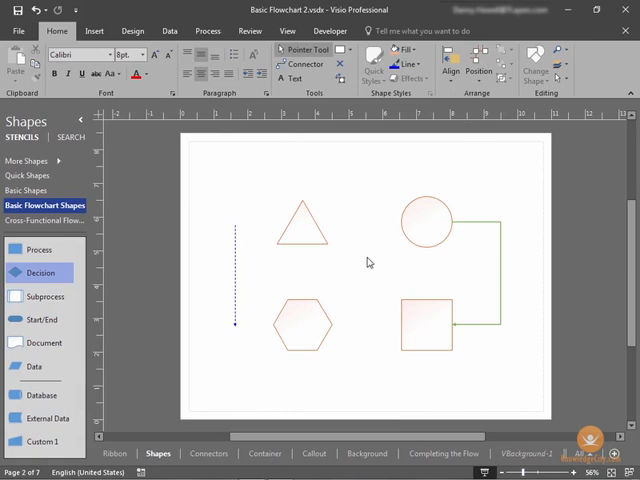
- View Quick Shapes, Basic Shapes, Basic Flowchart Shapes and Cross-Functional Flowchart stencils in turn, ending on Swimlane and Separator
{"action": "left_click", "coordinate": [28, 190]}
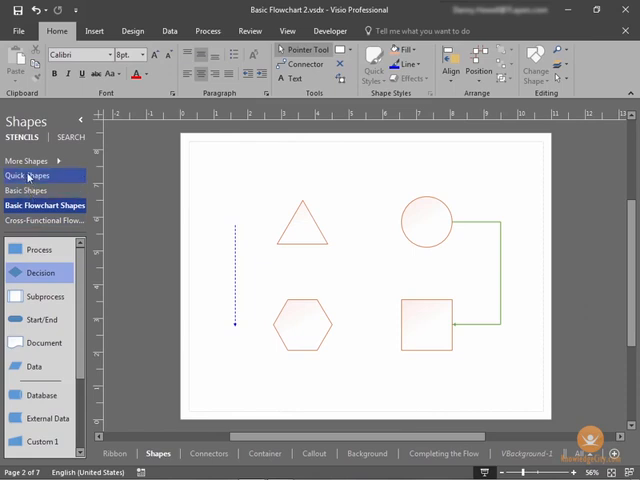
{"action": "left_click", "coordinate": [30, 176]}
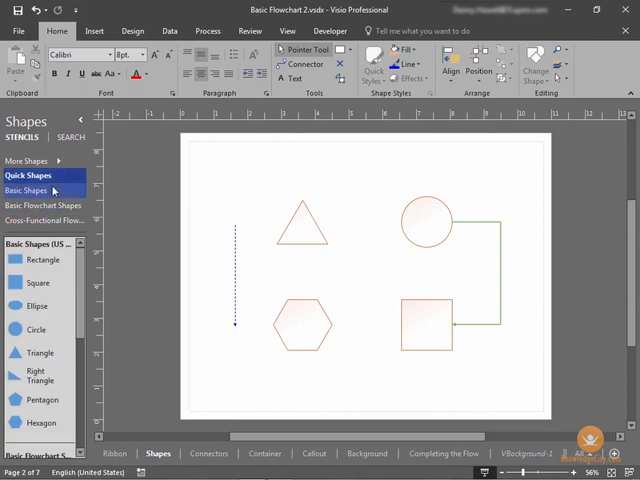
{"action": "left_click", "coordinate": [28, 190]}
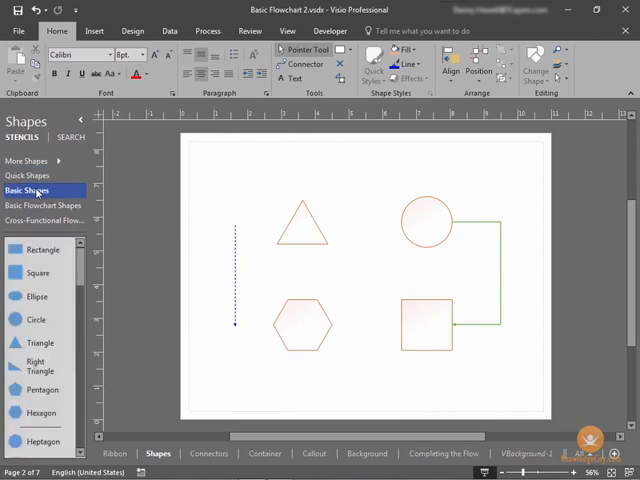
{"action": "left_click", "coordinate": [44, 204]}
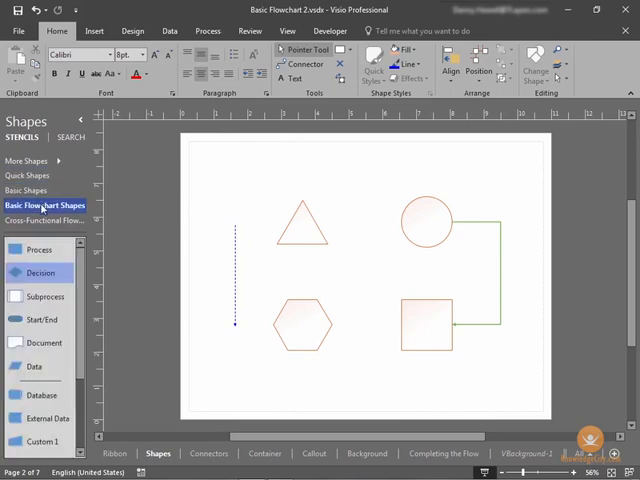
{"action": "left_click", "coordinate": [46, 220]}
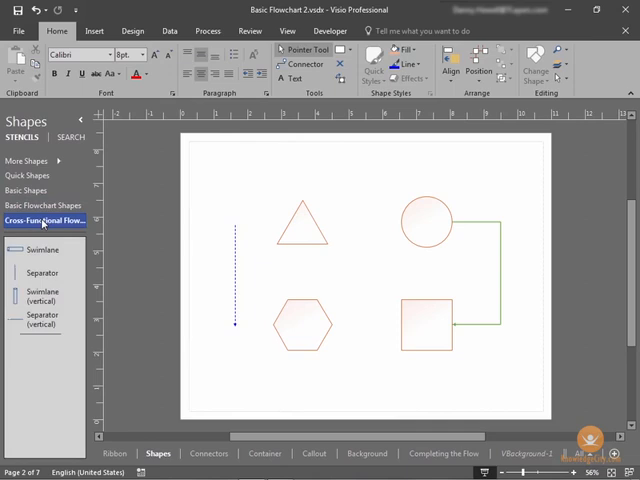
{"action": "left_click", "coordinate": [28, 176]}
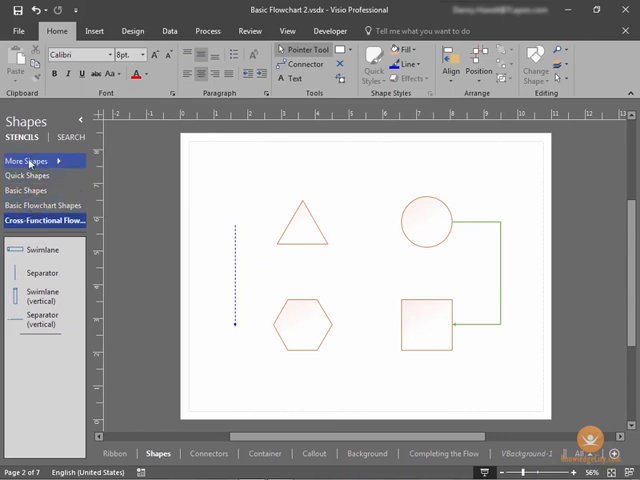
- Bring up the More Shapes list of categories such as Business, Engineering and Flowchart
{"action": "left_click", "coordinate": [24, 160]}
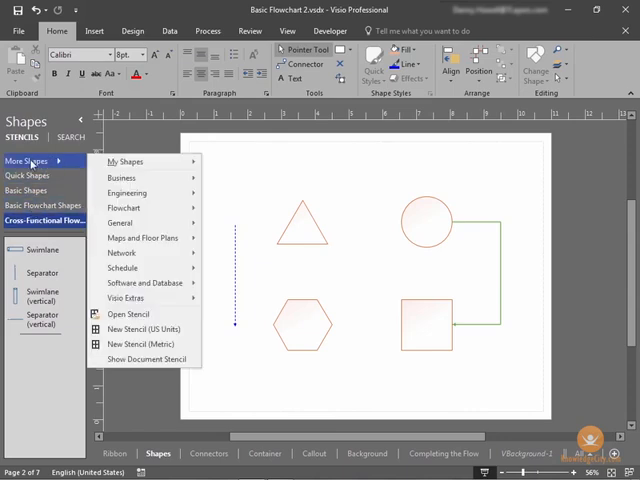
{"action": "mouse_move", "coordinate": [92, 164]}
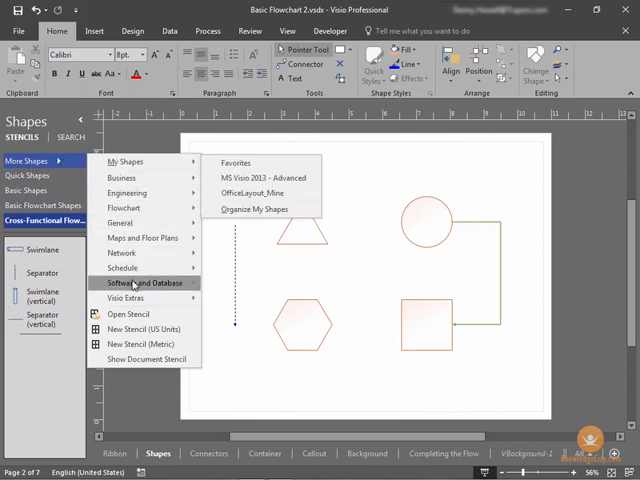
{"action": "mouse_move", "coordinate": [120, 176]}
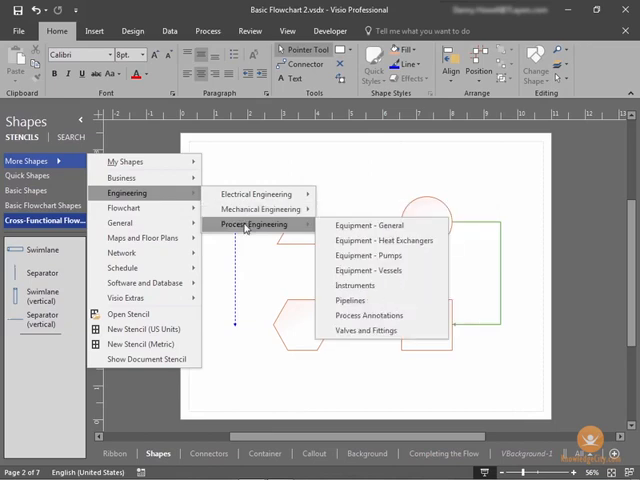
{"action": "mouse_move", "coordinate": [372, 224]}
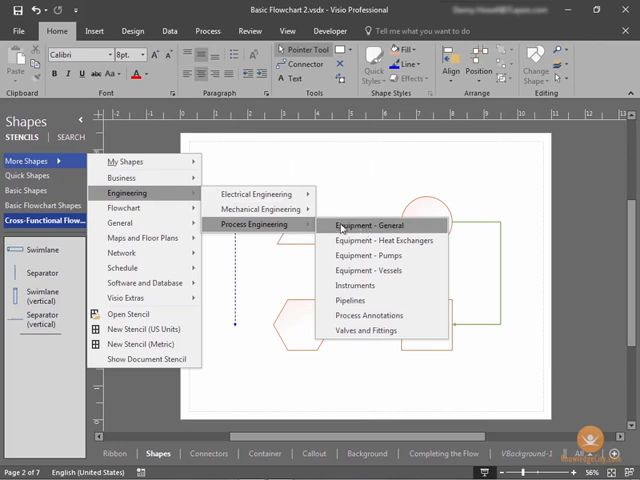
{"action": "mouse_move", "coordinate": [388, 224]}
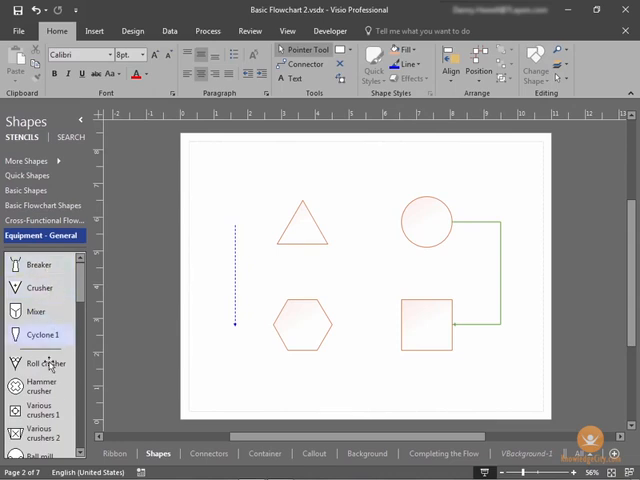
- Browse the Equipment - General shapes, then switch the Shapes window to shape search
{"action": "scroll", "scroll_direction": "down", "scroll_amount": 3}
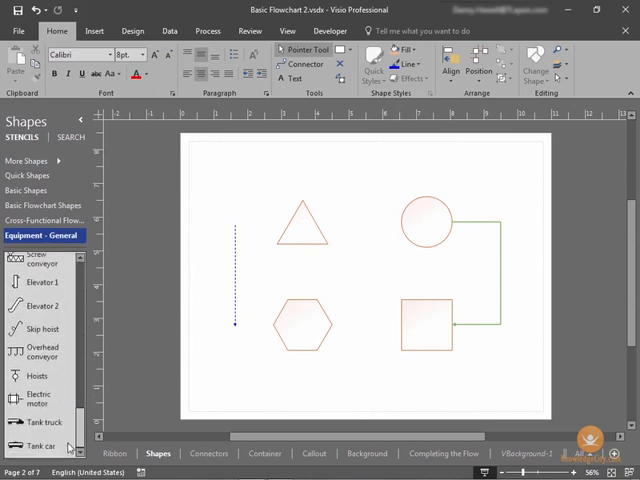
{"action": "scroll", "scroll_direction": "down", "scroll_amount": 3}
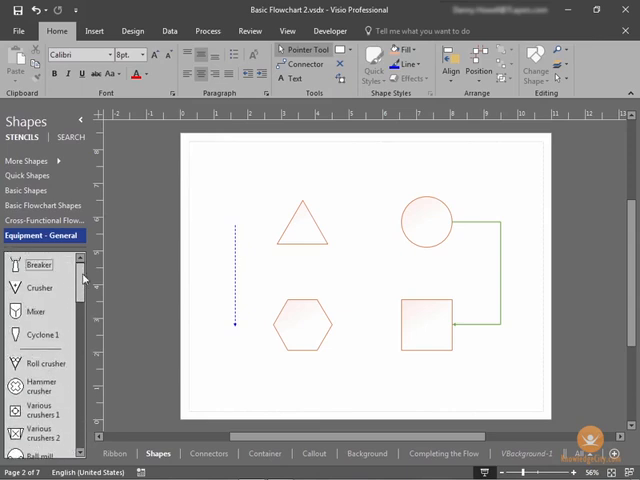
{"action": "left_click", "coordinate": [28, 160]}
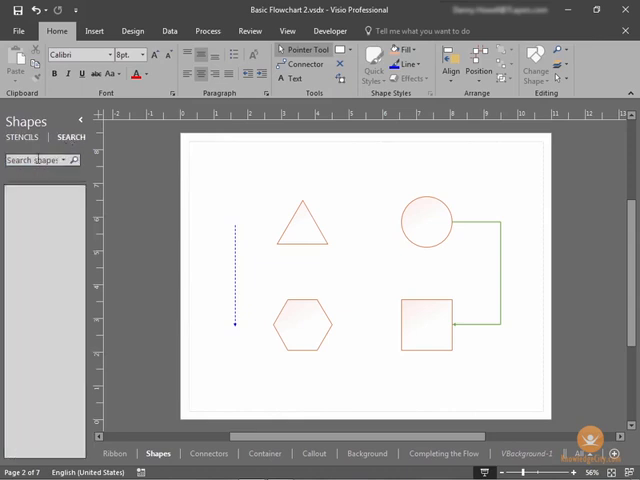
- Search the shapes for 'Star' and scroll through the matches from several stencils
{"action": "left_click", "coordinate": [38, 160]}
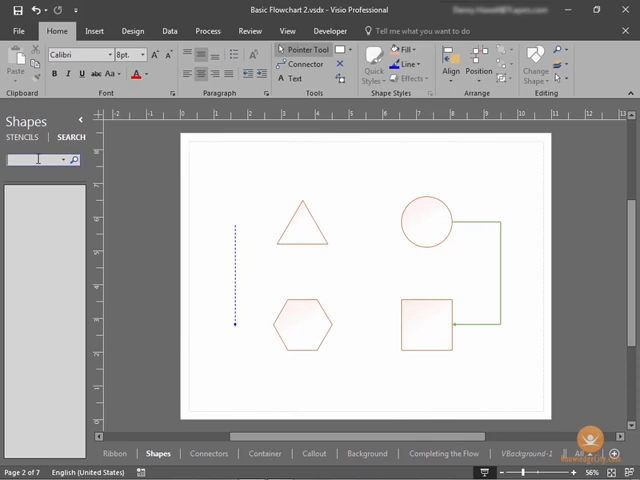
{"action": "type", "text": "Star"}
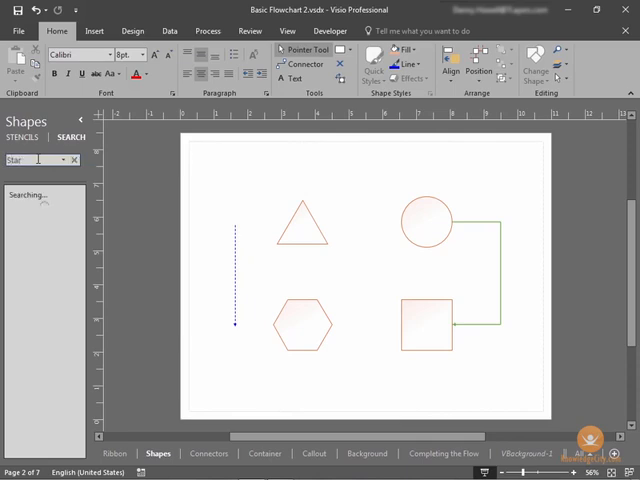
{"action": "left_click", "coordinate": [36, 160]}
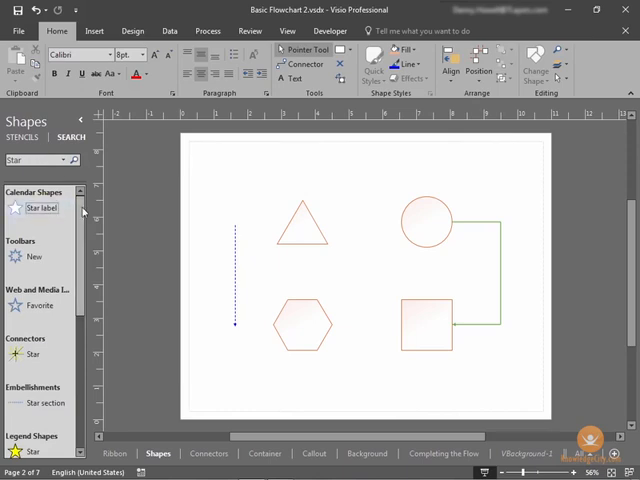
{"action": "scroll", "scroll_direction": "down", "scroll_amount": 3}
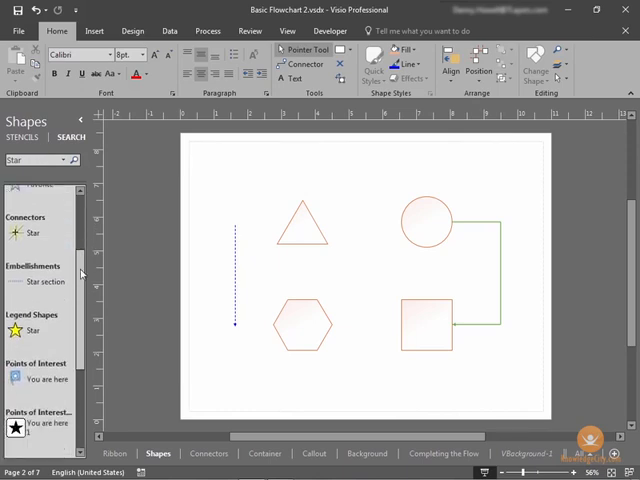
{"action": "scroll", "scroll_direction": "down", "scroll_amount": 3}
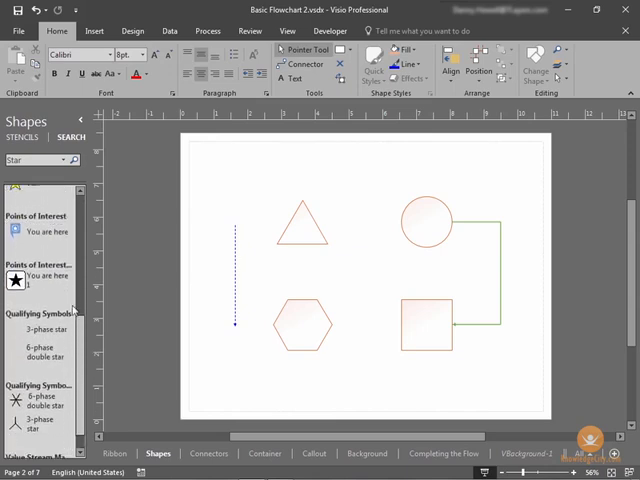
{"action": "scroll", "scroll_direction": "down", "scroll_amount": 3}
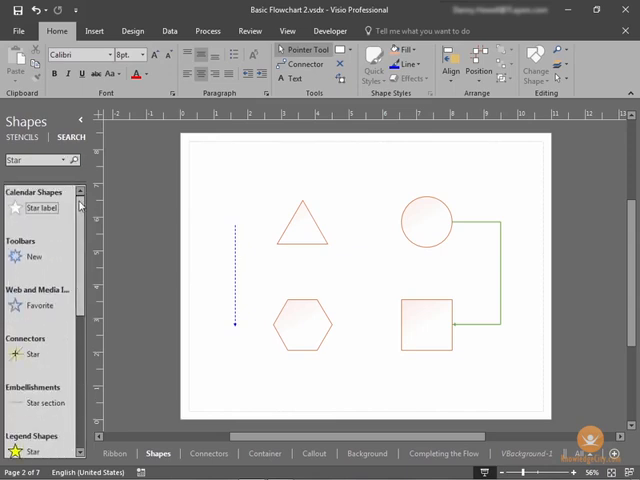
{"action": "scroll", "scroll_direction": "down", "scroll_amount": 3}
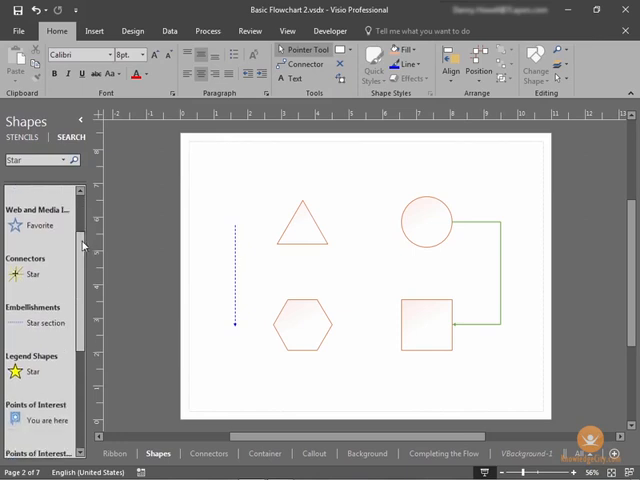
{"action": "scroll", "scroll_direction": "down", "scroll_amount": 3}
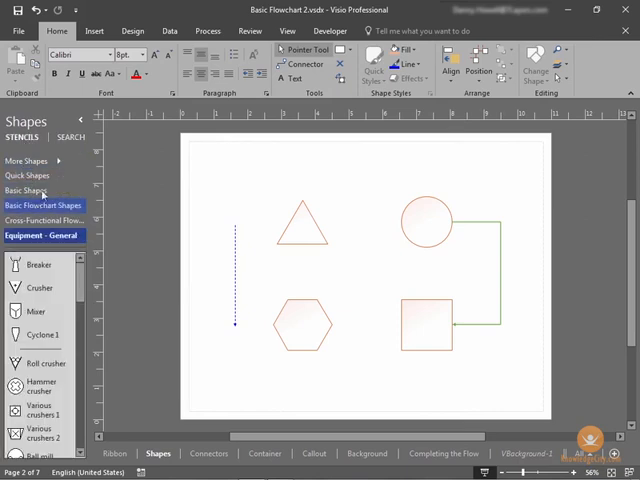
- Show the Basic Shapes stencil again
{"action": "left_click", "coordinate": [28, 190]}
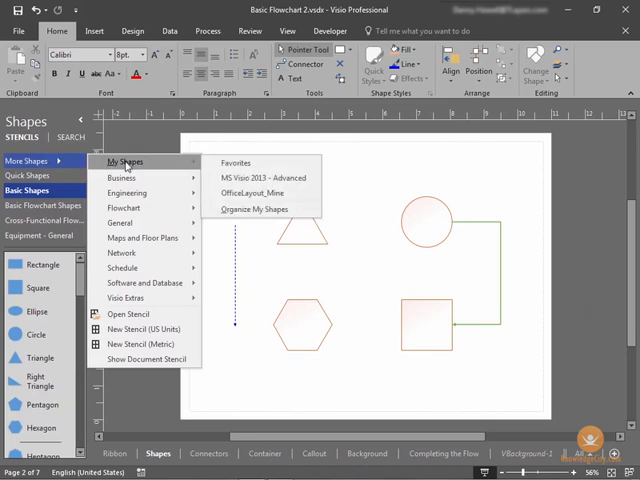
{"action": "mouse_move", "coordinate": [240, 170]}
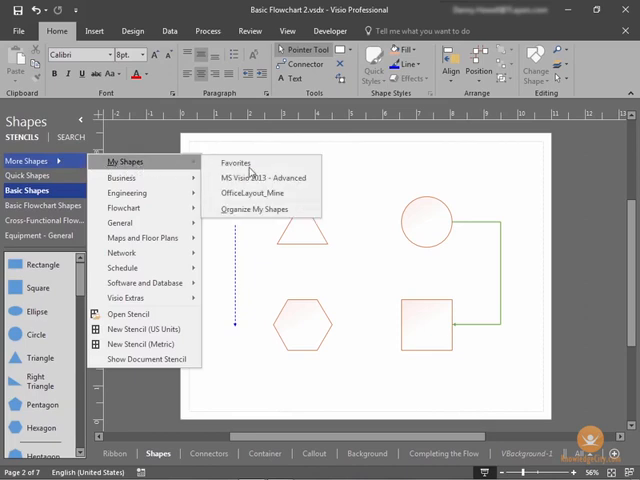
{"action": "mouse_move", "coordinate": [252, 208]}
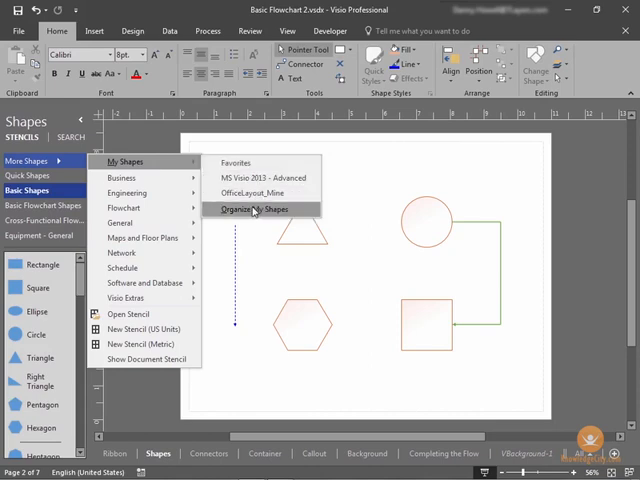